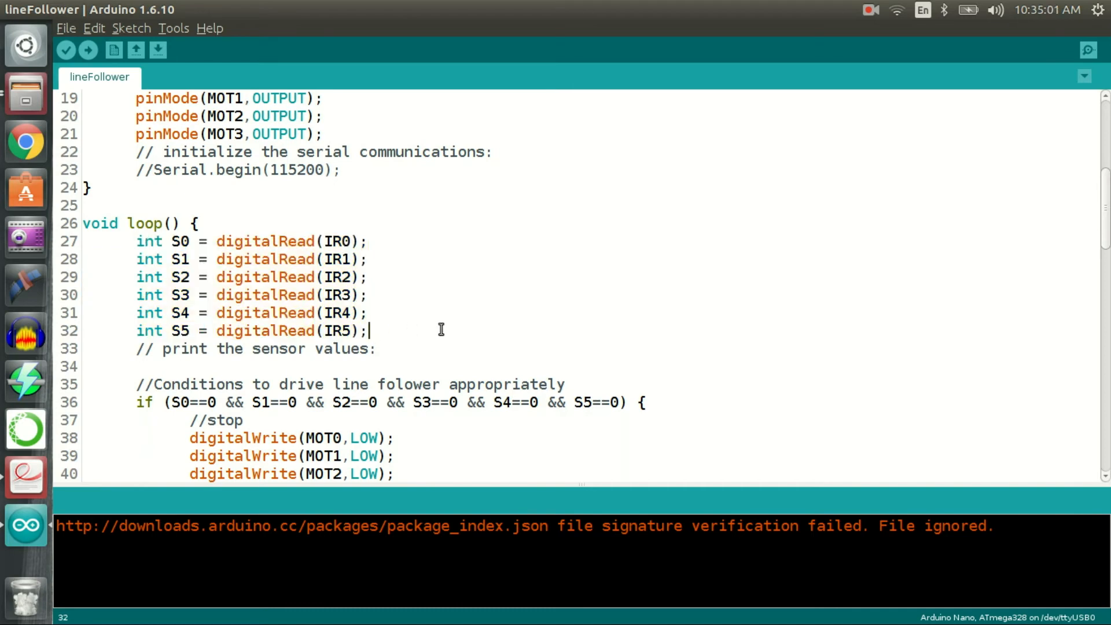
scroll("down", 3)
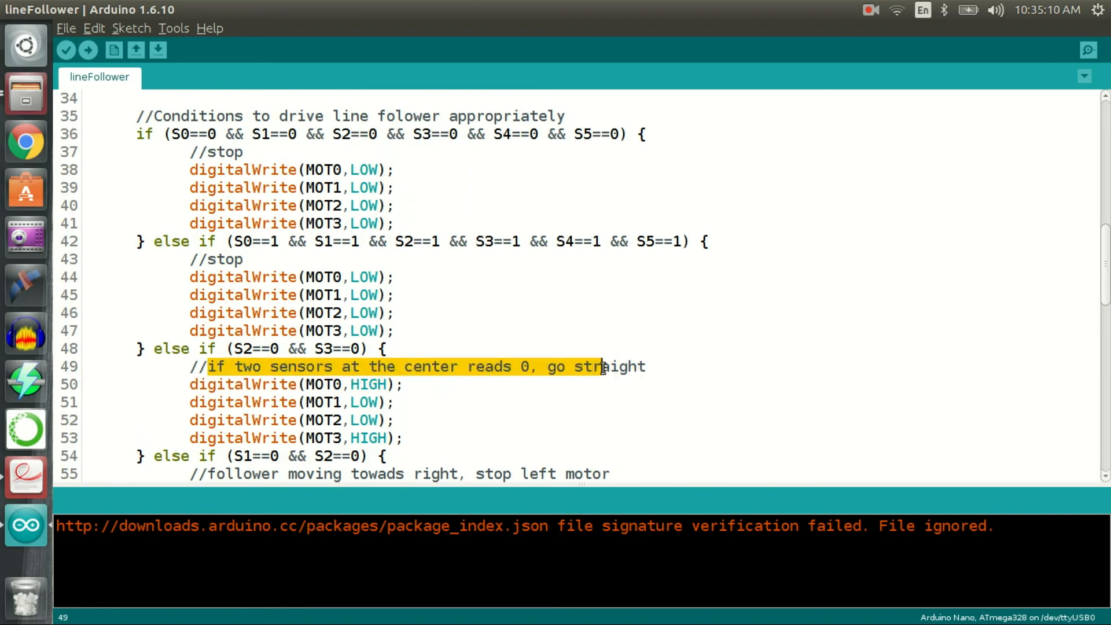
left_click(227, 259)
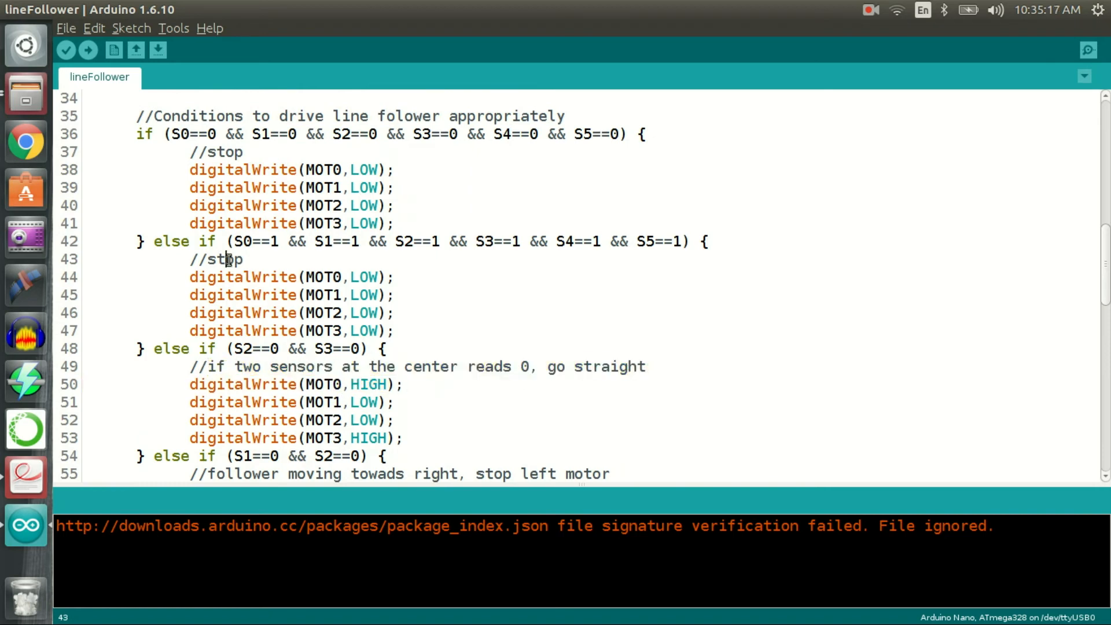
scroll("down", 3)
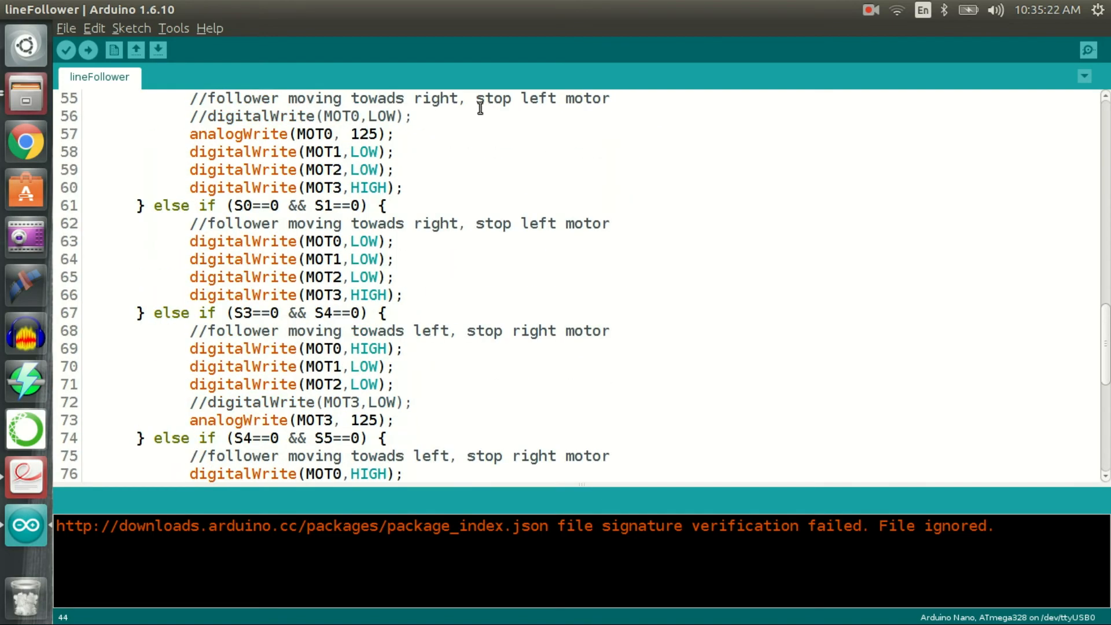
double_click(538, 330)
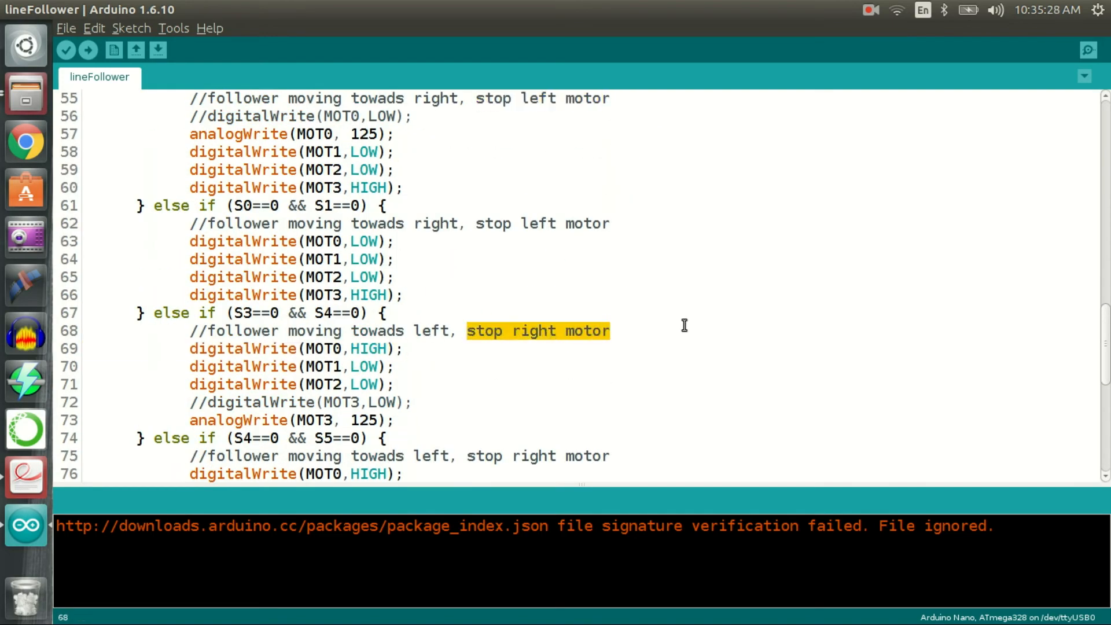